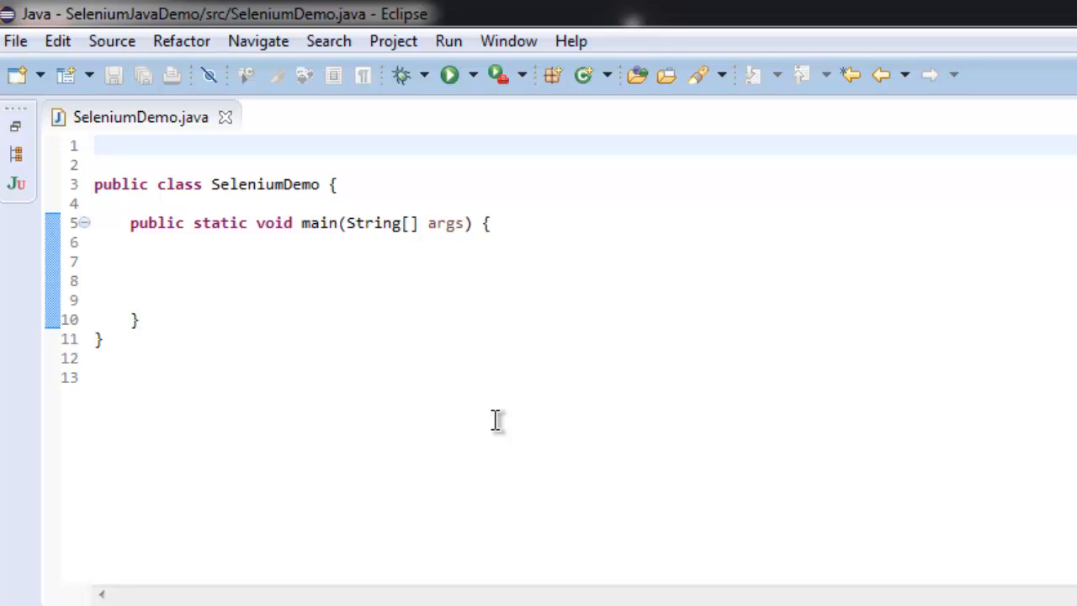
mouse_move(362, 362)
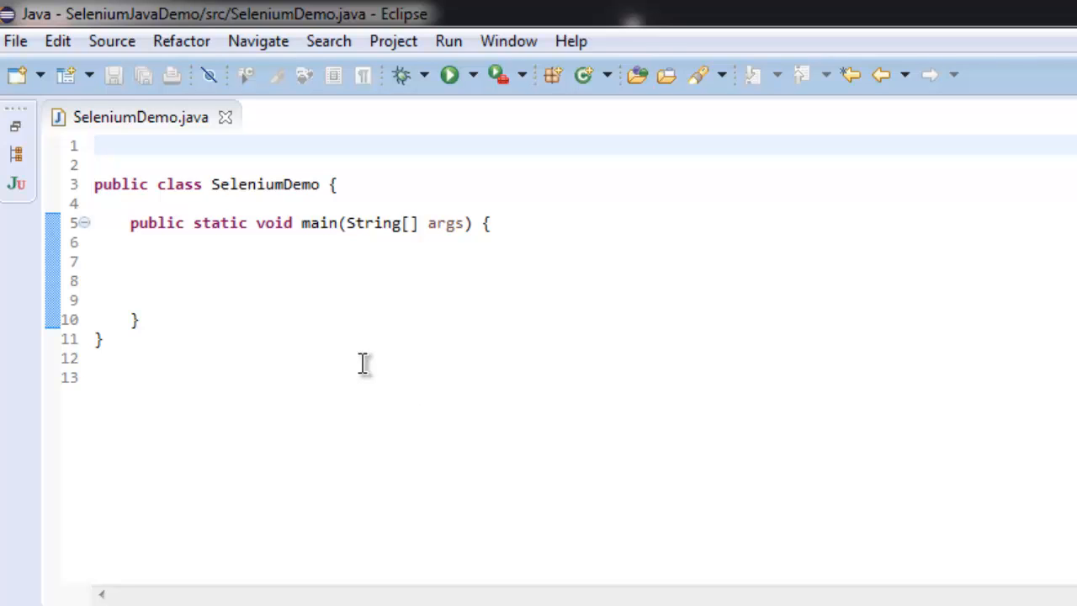
Import org.openqa.selenium.* and org.openqa.selenium.firefox.* above the SeleniumDemo class
text(im)
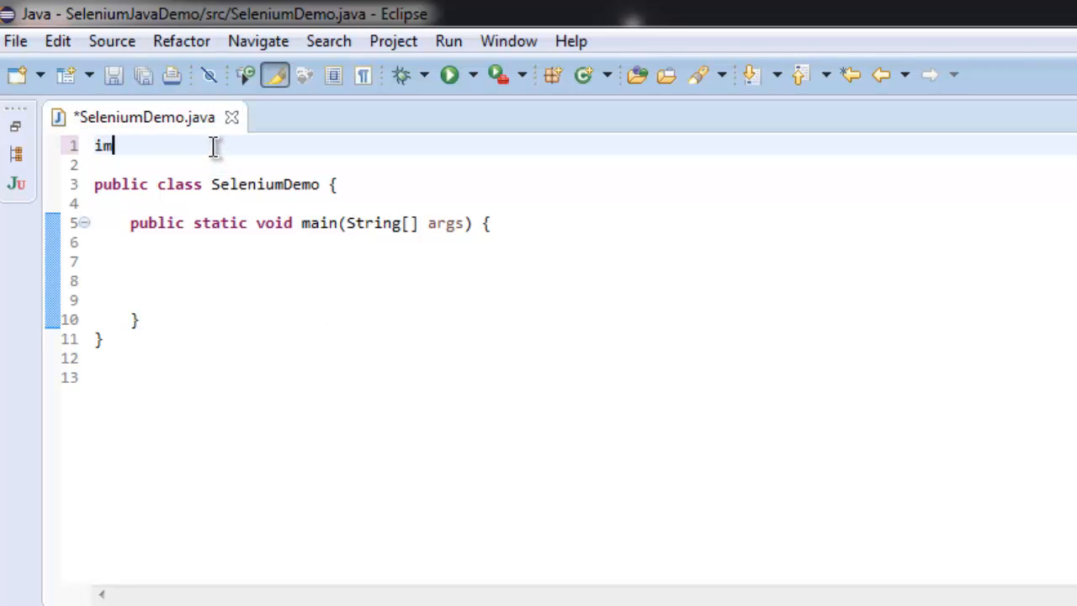
text(port)
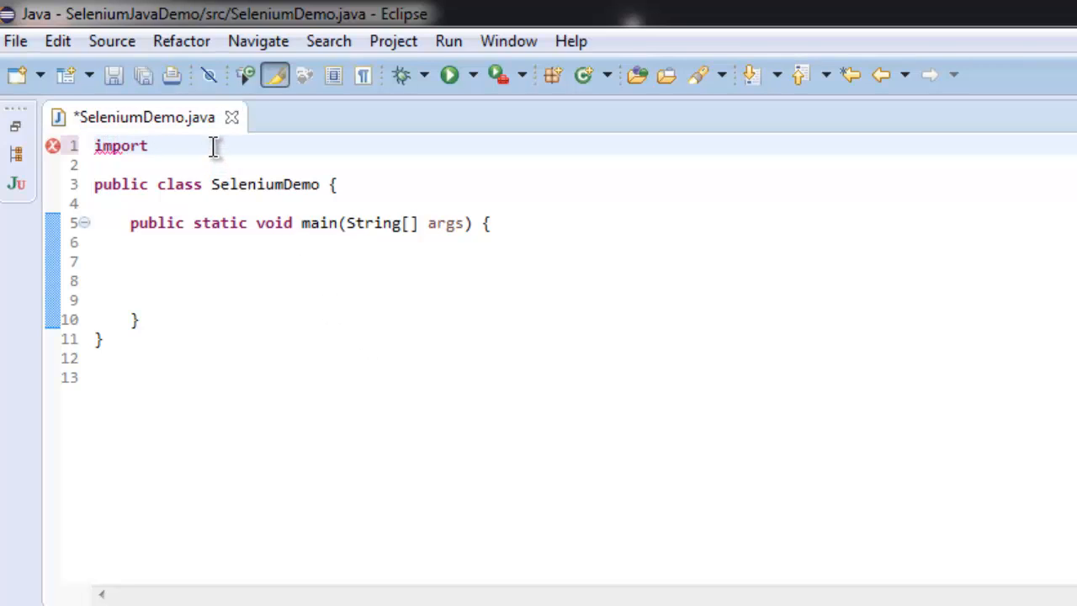
text(openqa.selenium.*;)
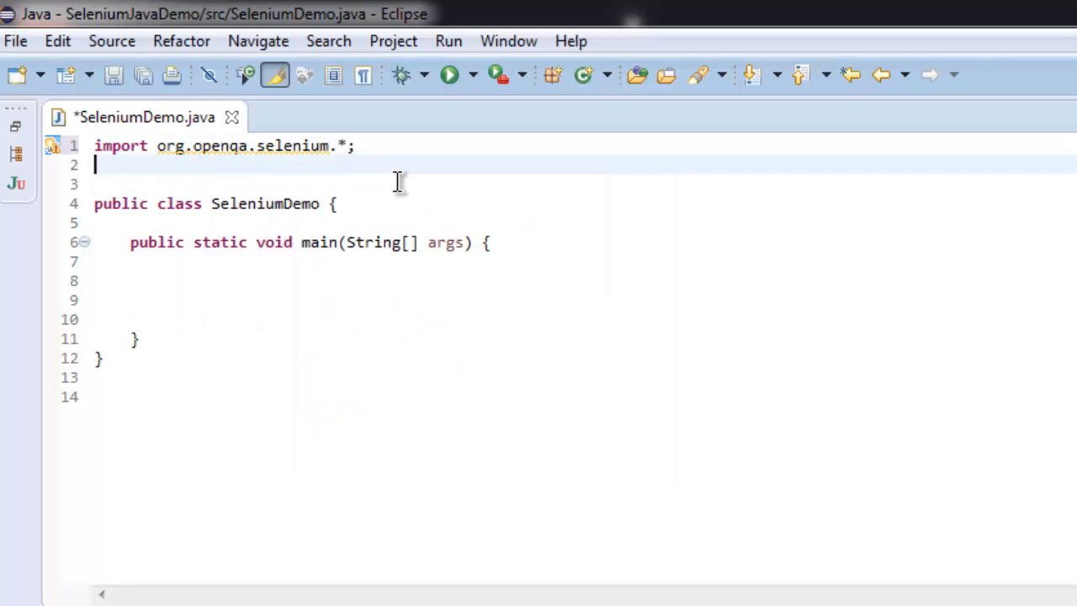
text(import org)
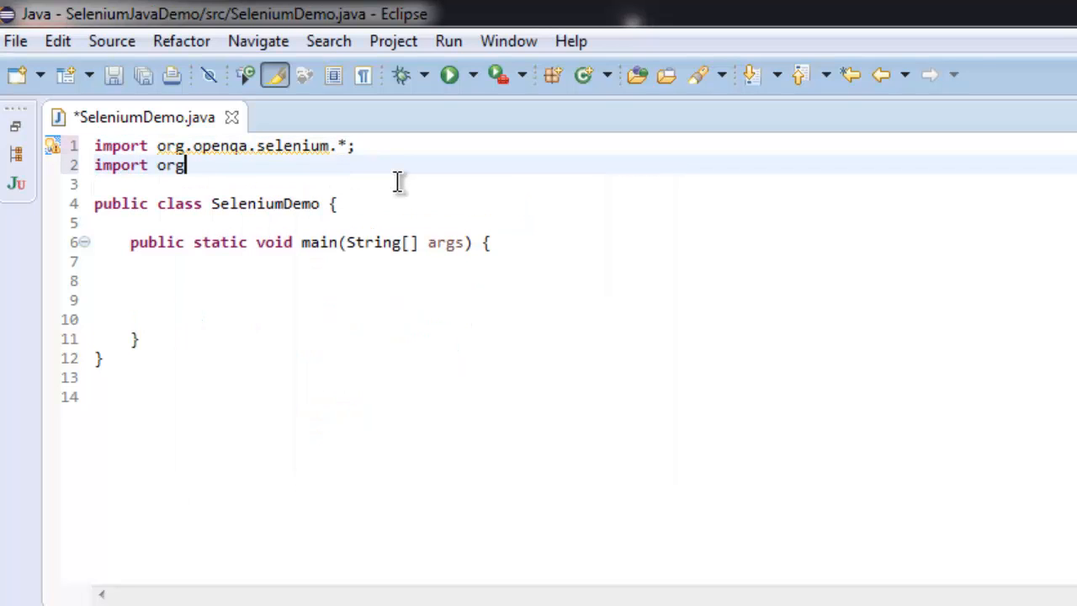
text(.open)
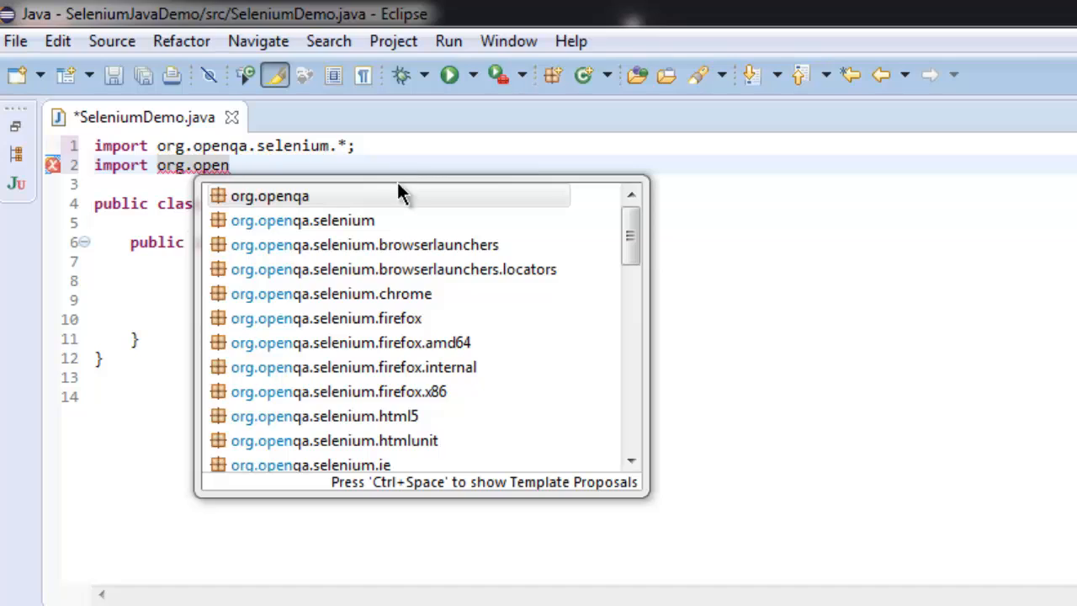
mouse_move(387, 318)
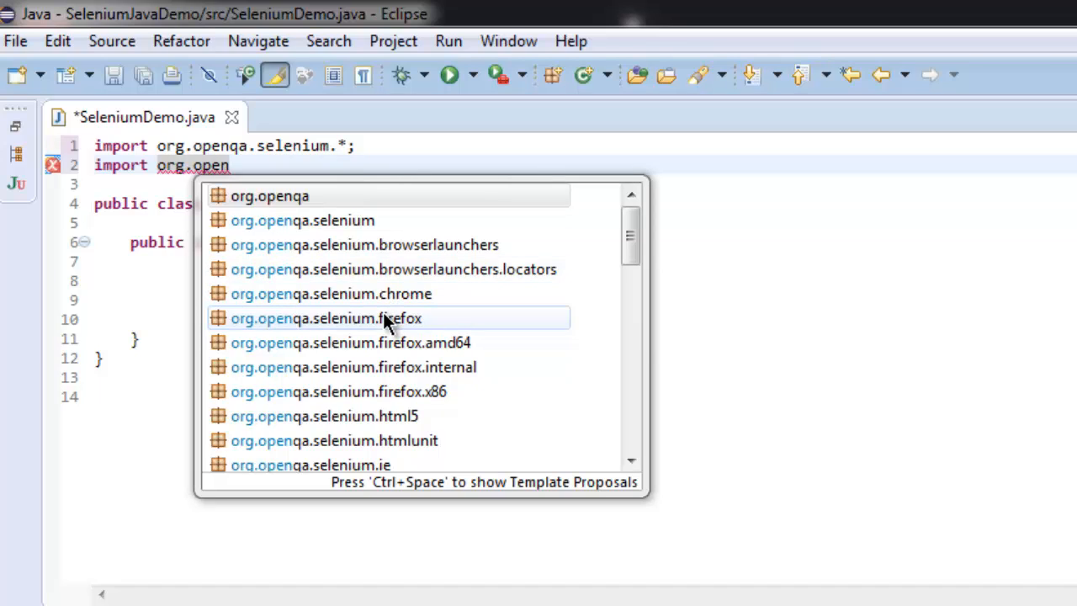
double_click(327, 318)
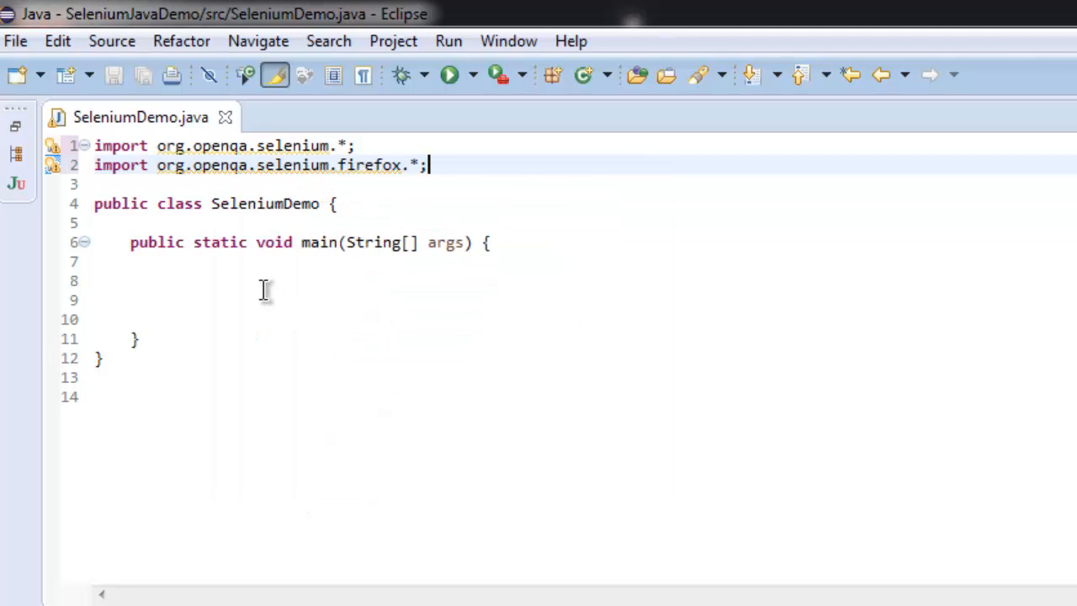
click(264, 299)
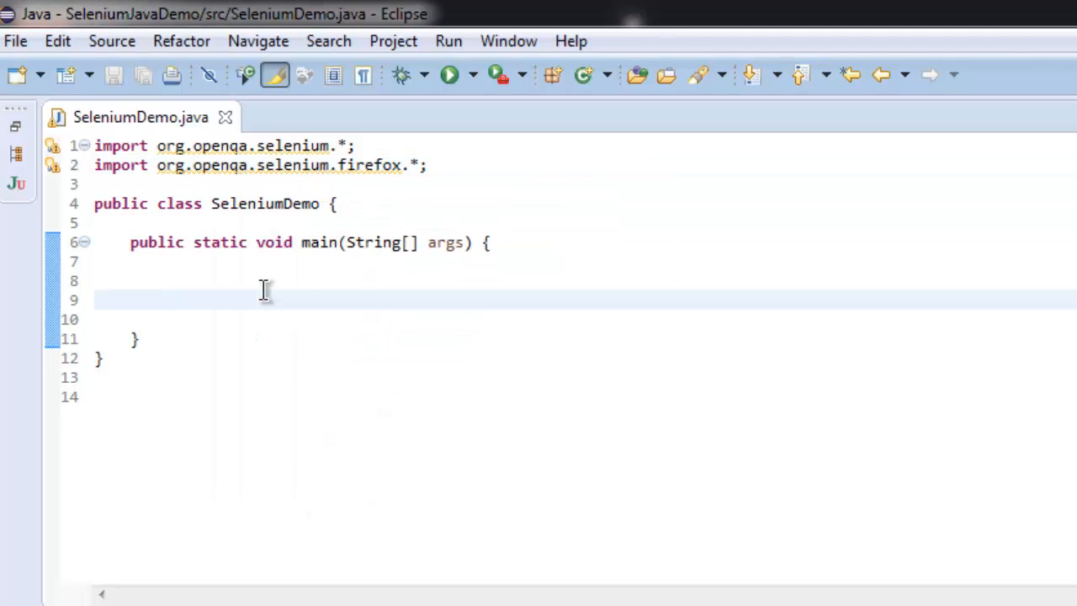
text(W)
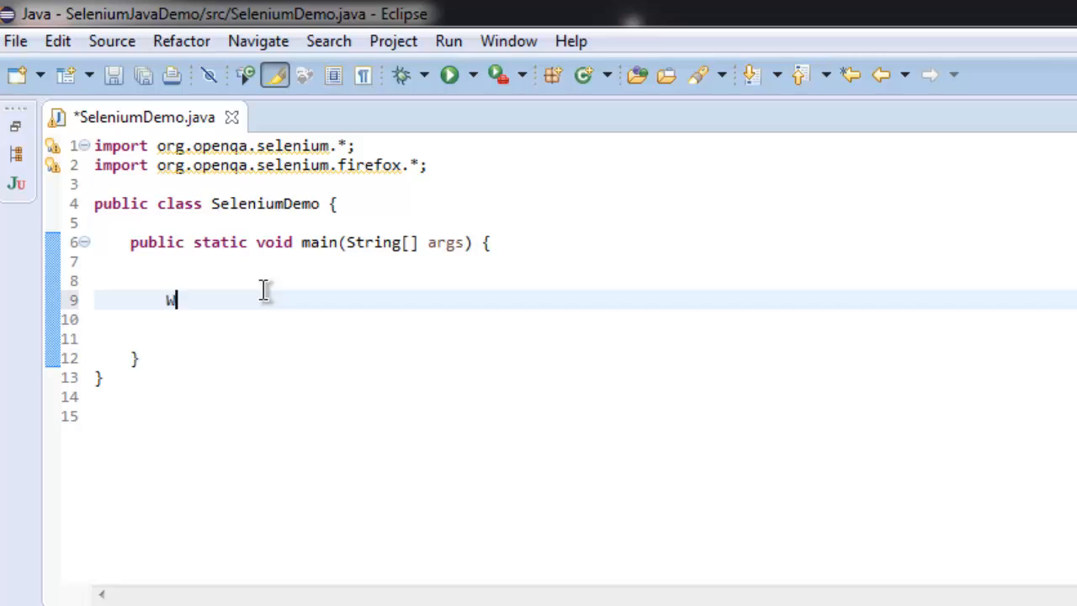
text(ebDriver dr)
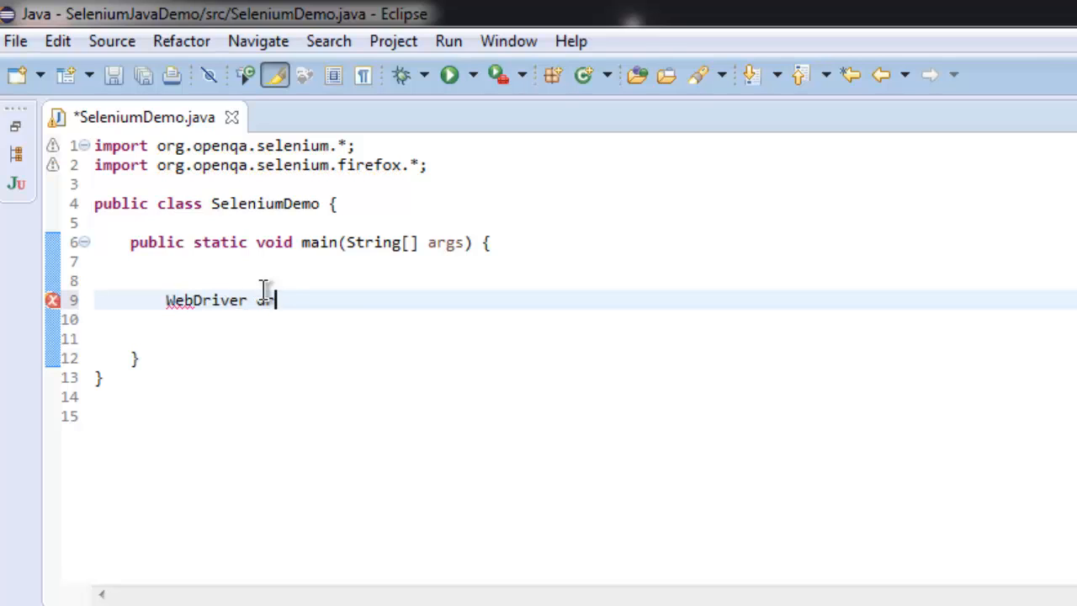
text(river = new)
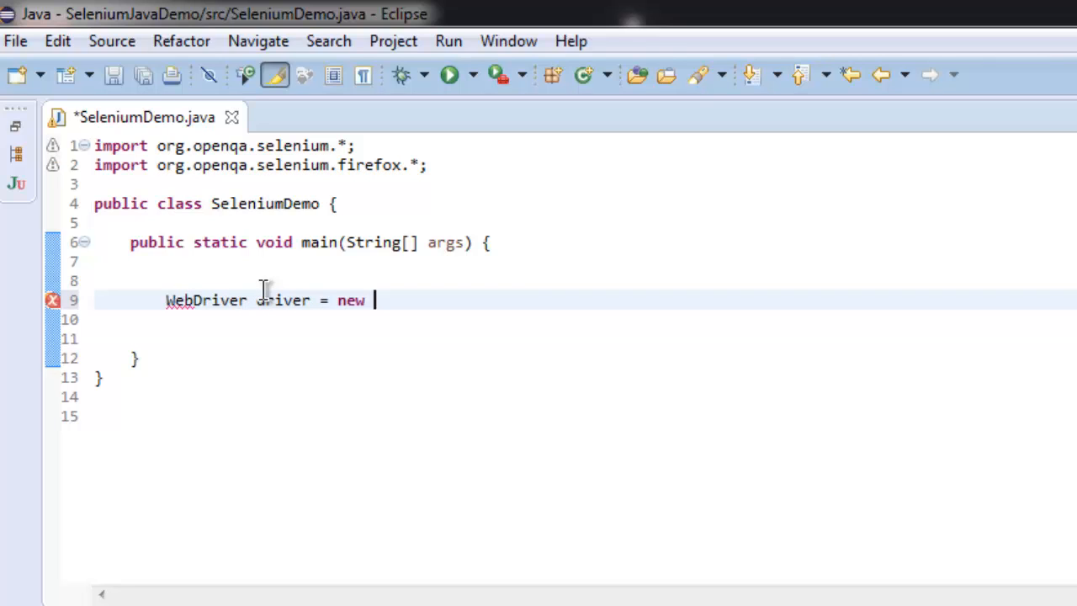
text(FirefoxDri)
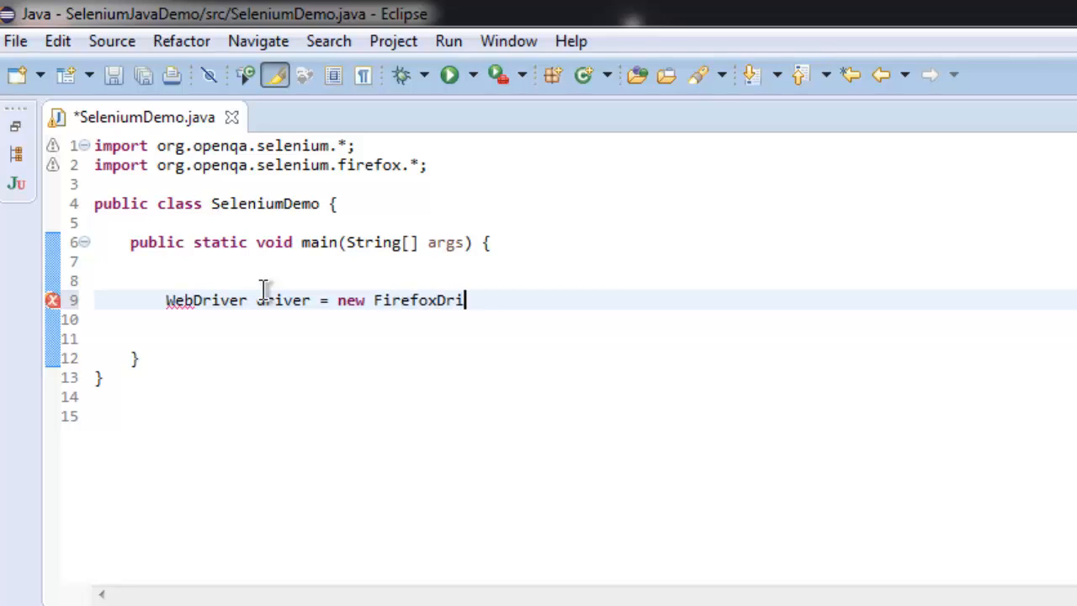
text(ver();)
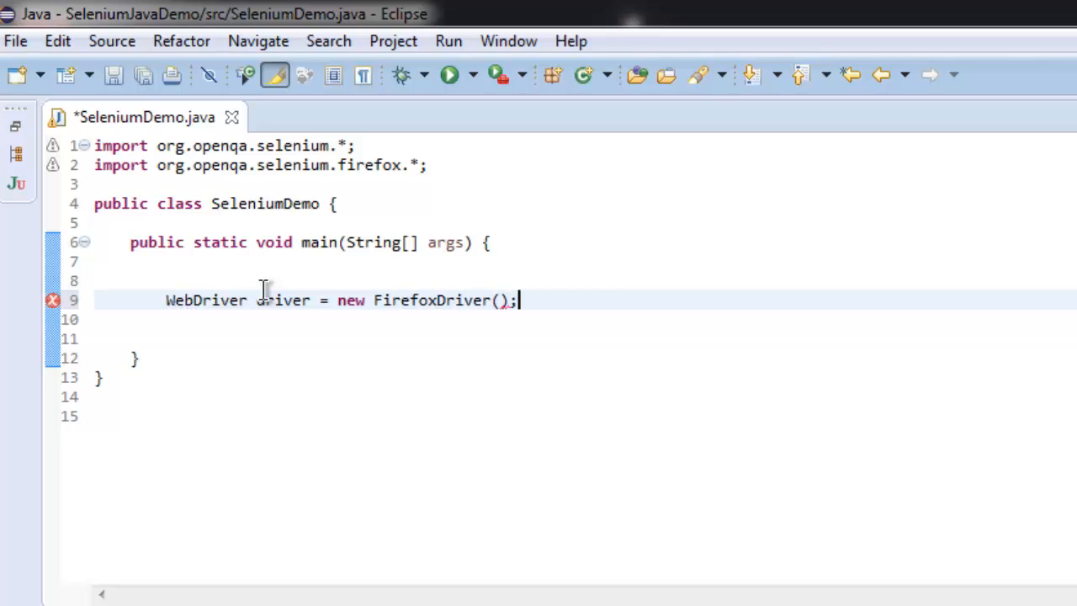
text(drive)
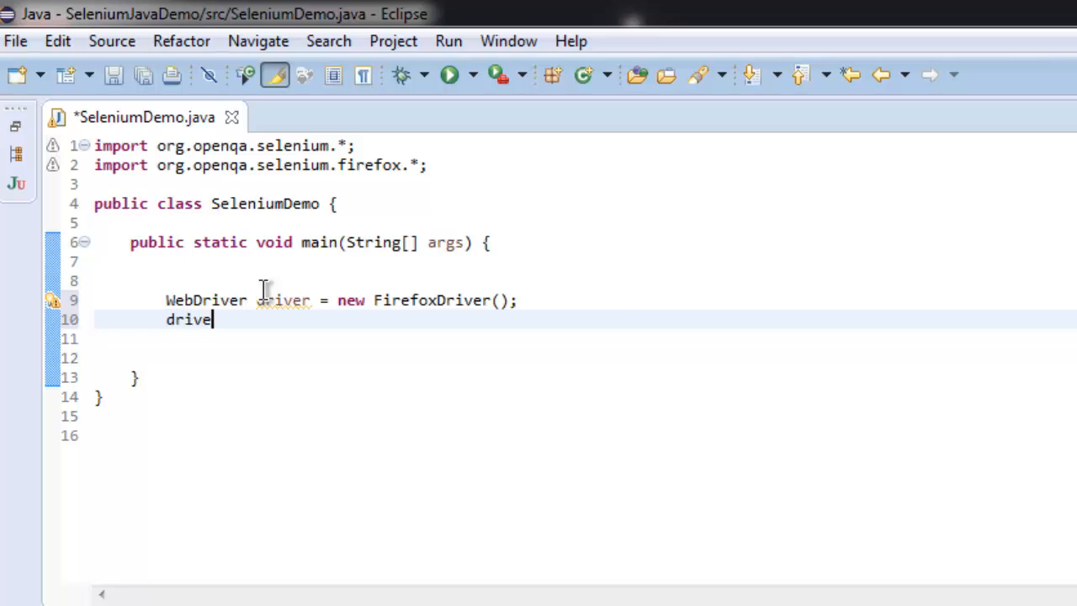
text(r.get())
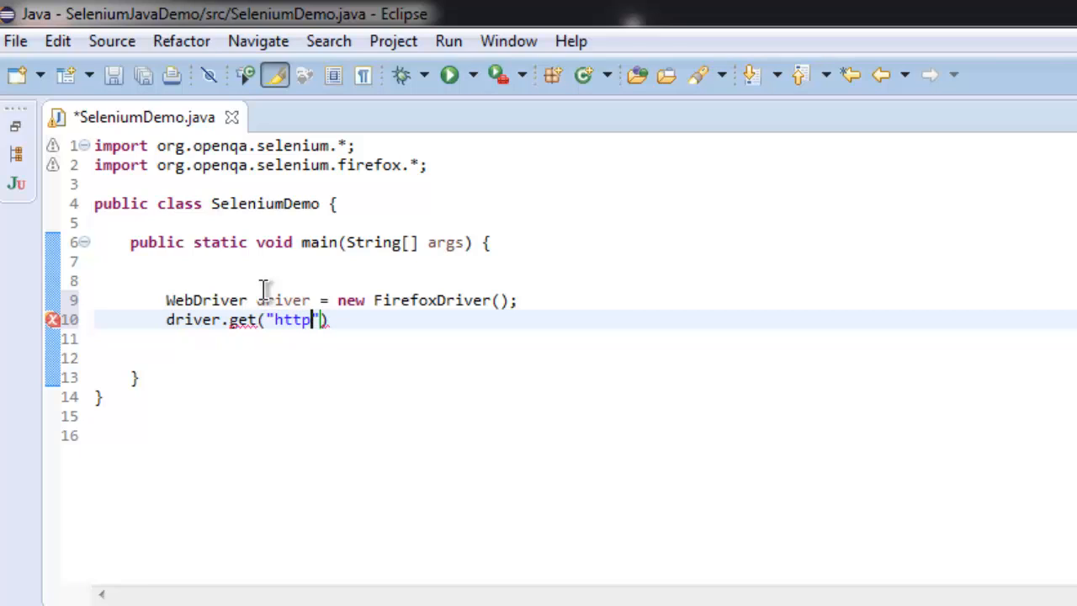
text(://google.com)
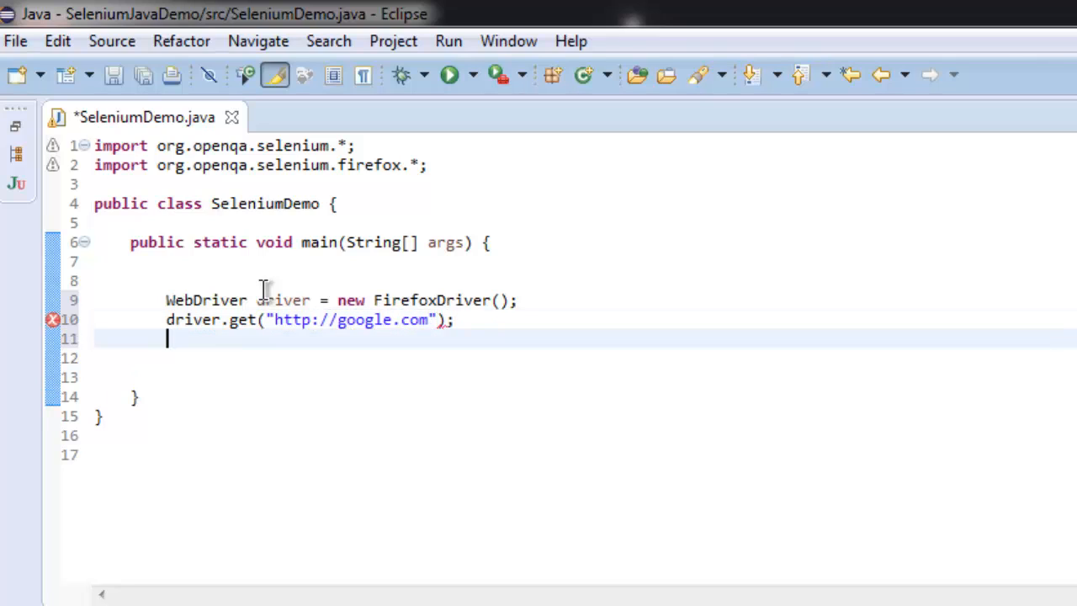
Print "Selenium Test" with System.out.println and quit the browser with driver.quit()
text(System.)
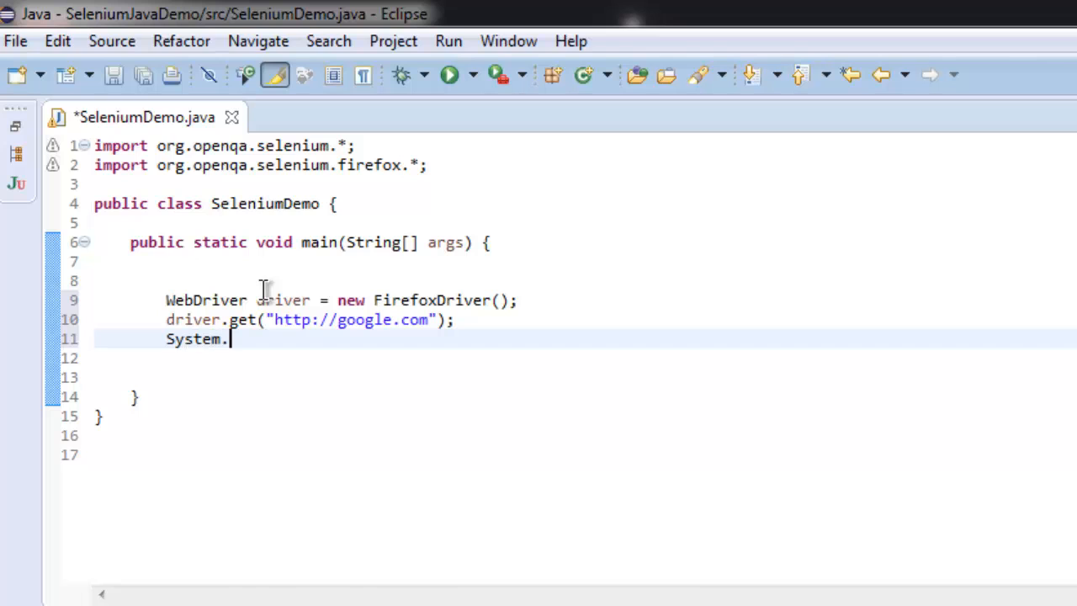
text(ou)
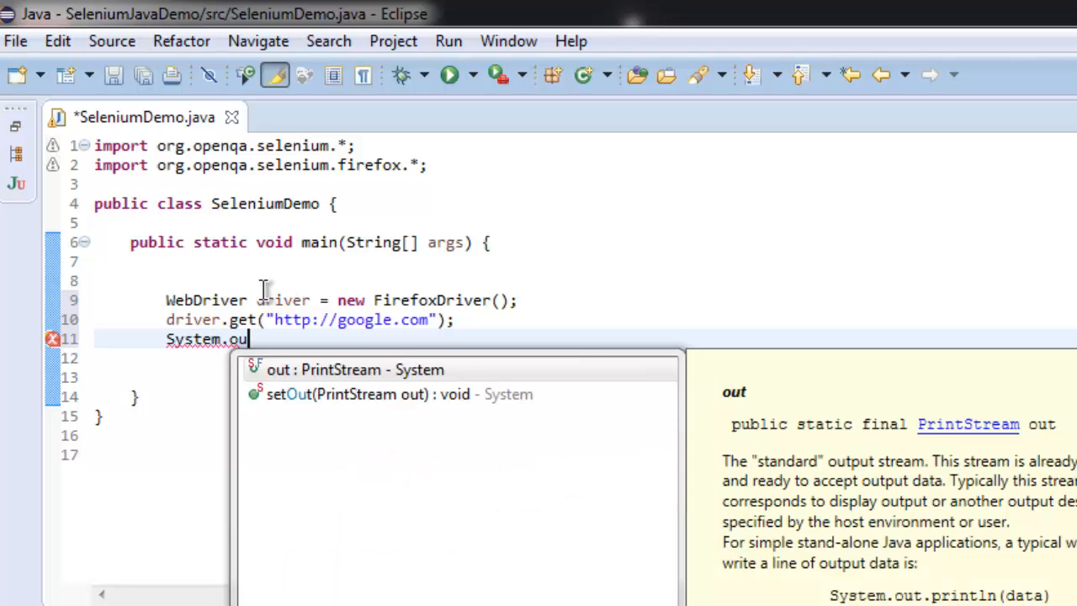
text(t)
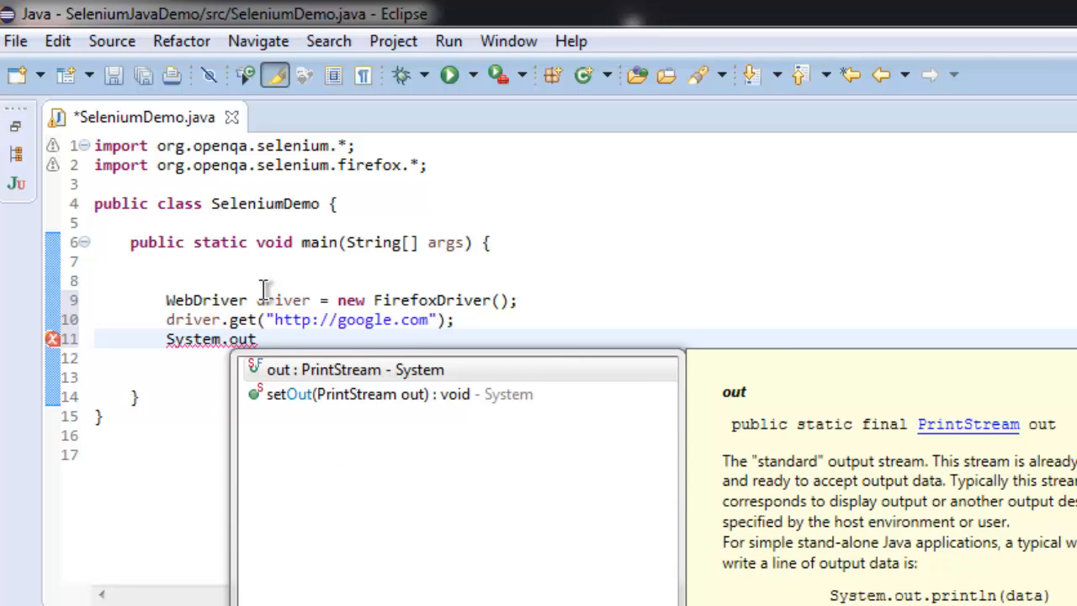
text(.println(")
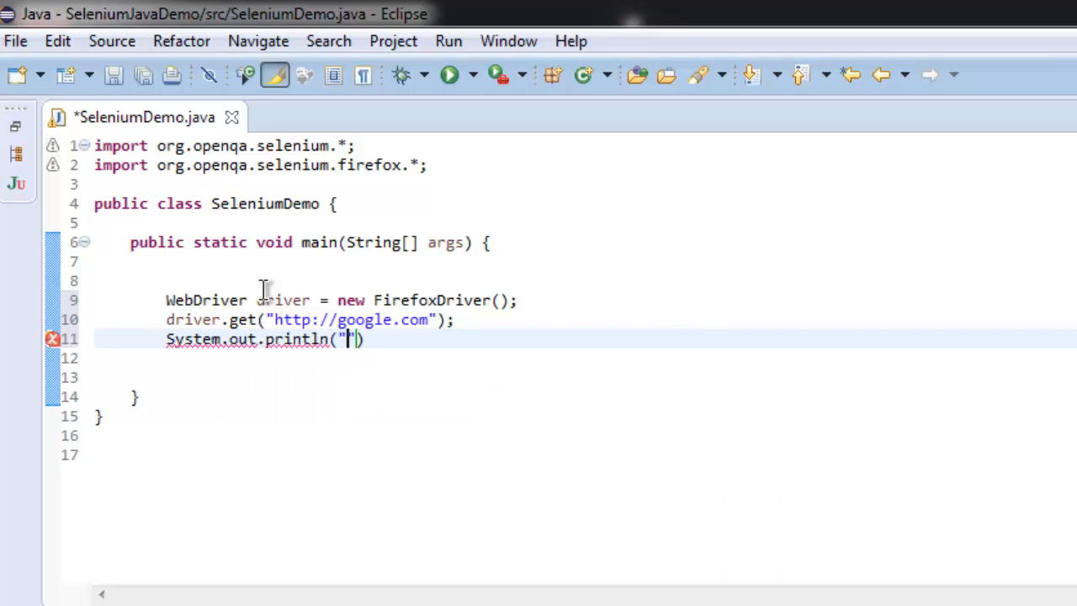
text(Selenium Test)
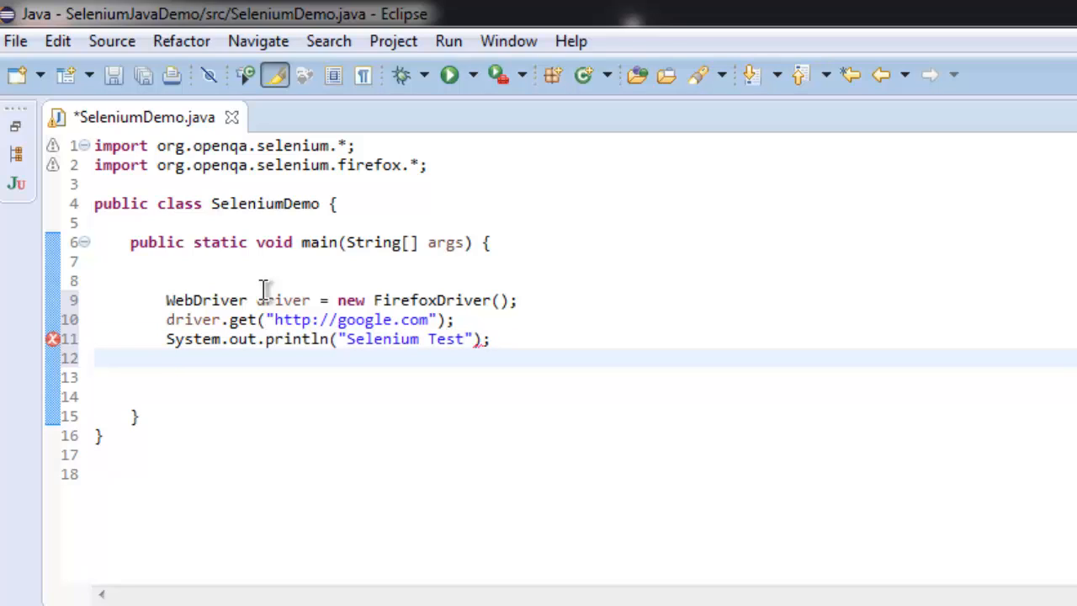
text(driver.)
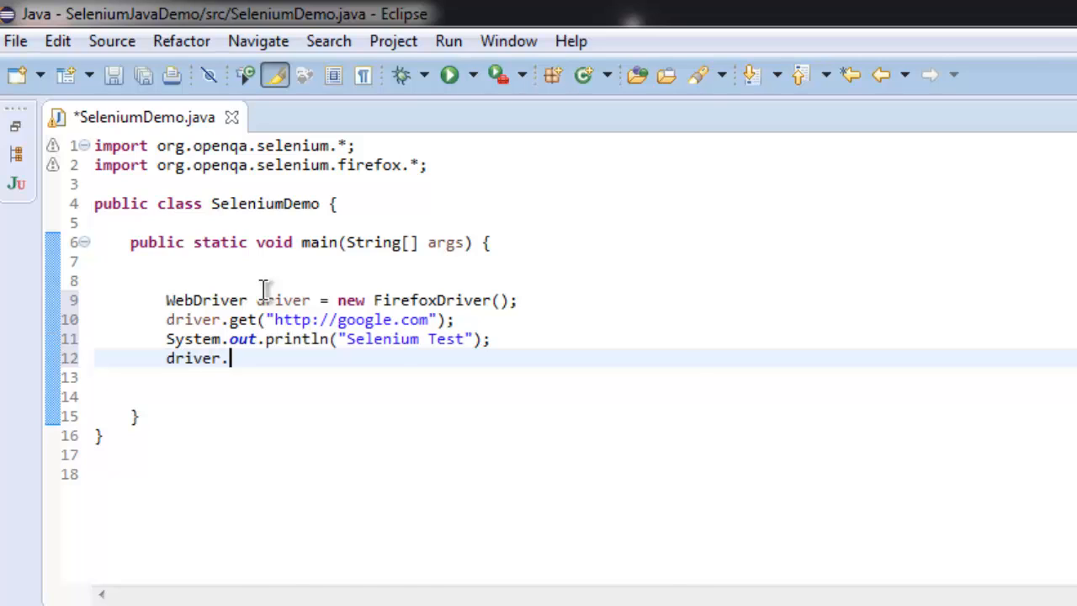
text(quit();)
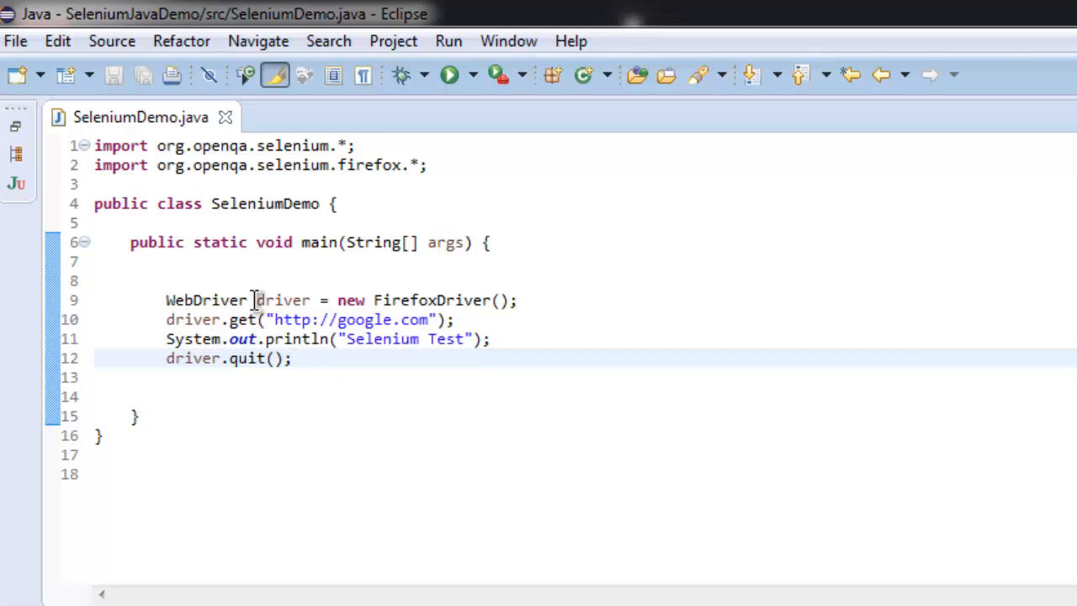
mouse_move(345, 328)
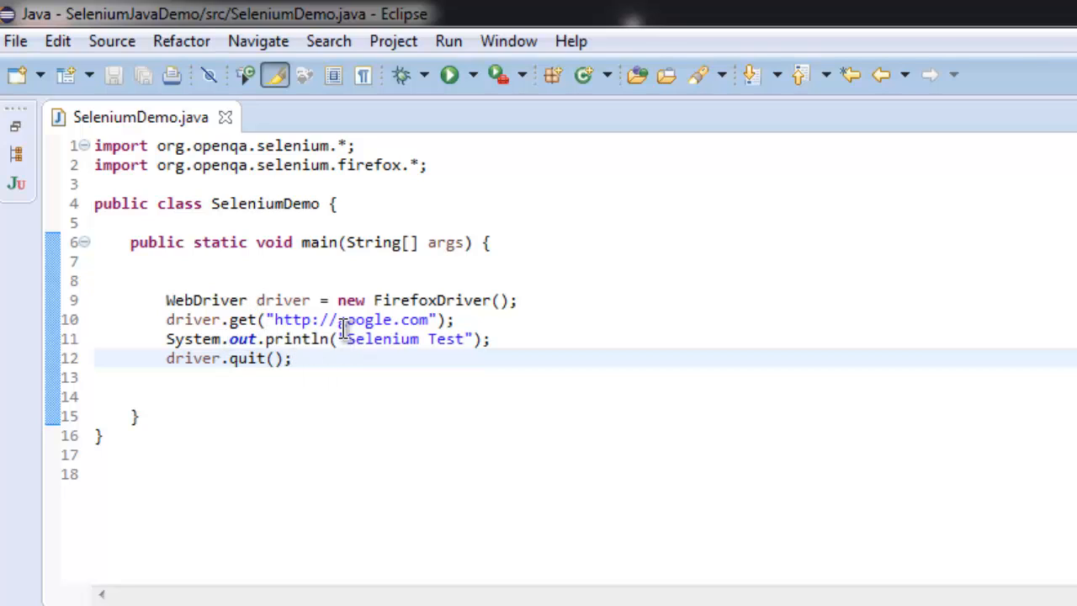
click(292, 357)
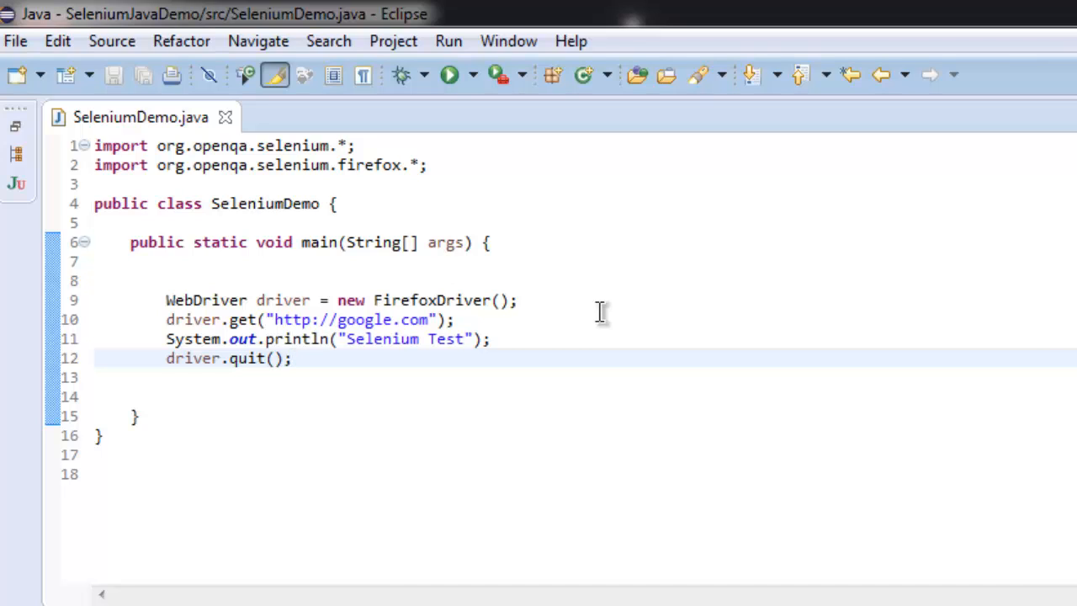
mouse_move(345, 357)
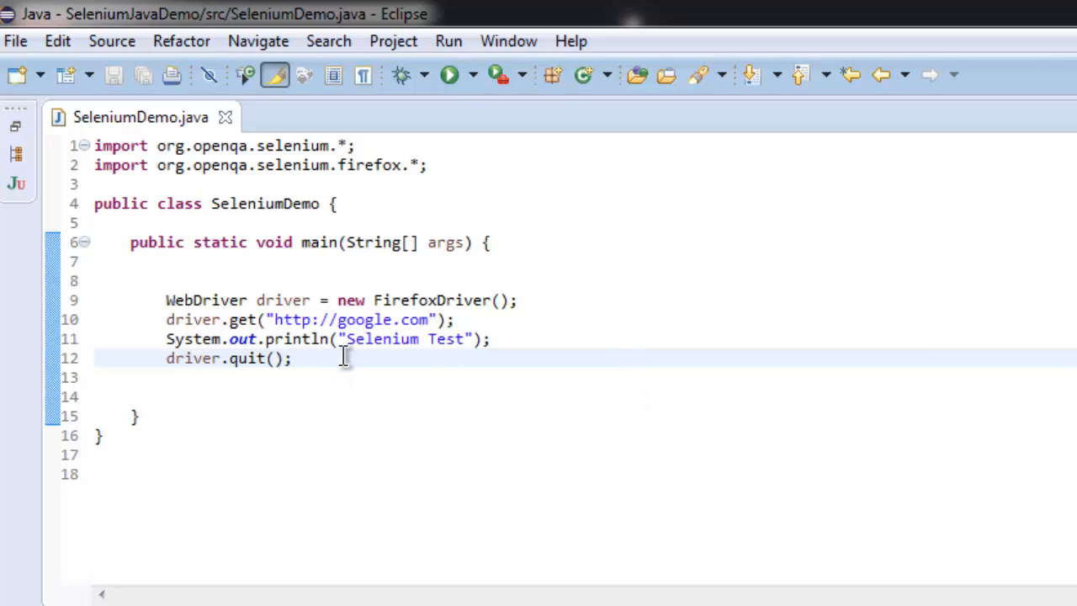
mouse_move(400, 165)
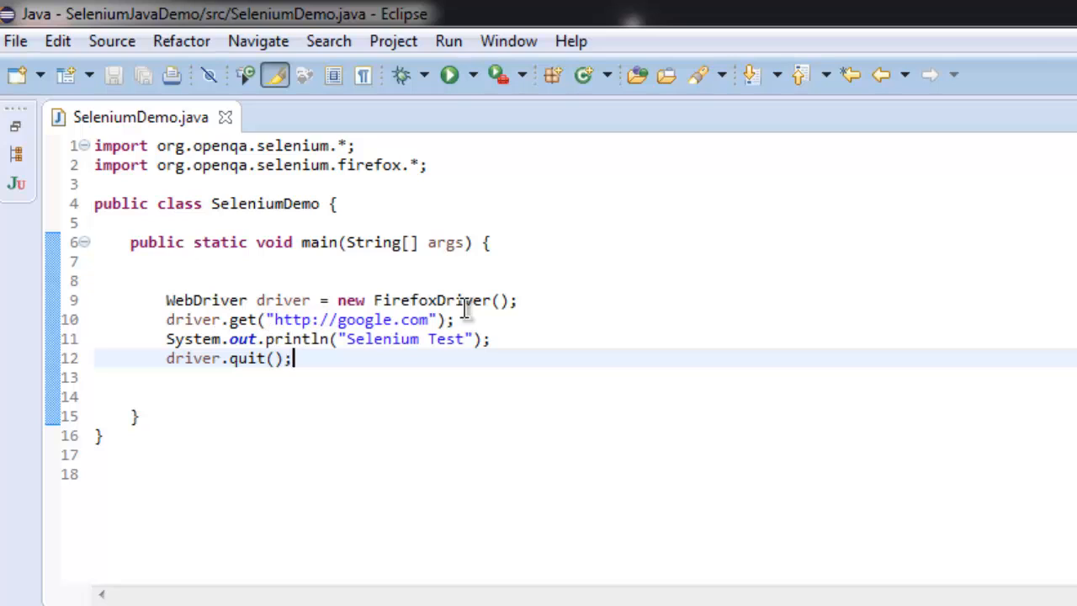
mouse_move(640, 363)
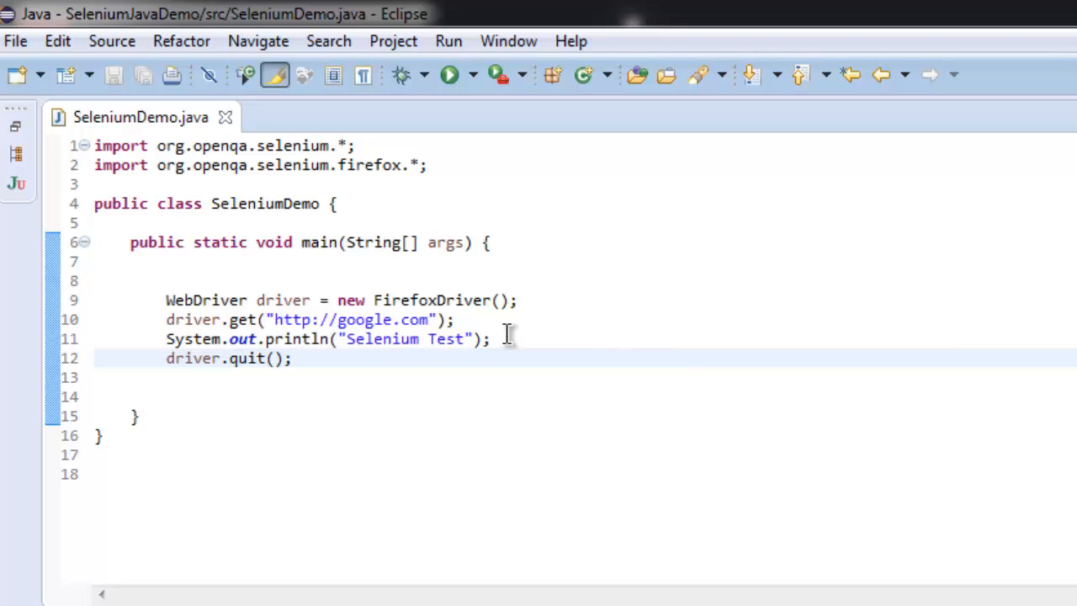
mouse_move(311, 338)
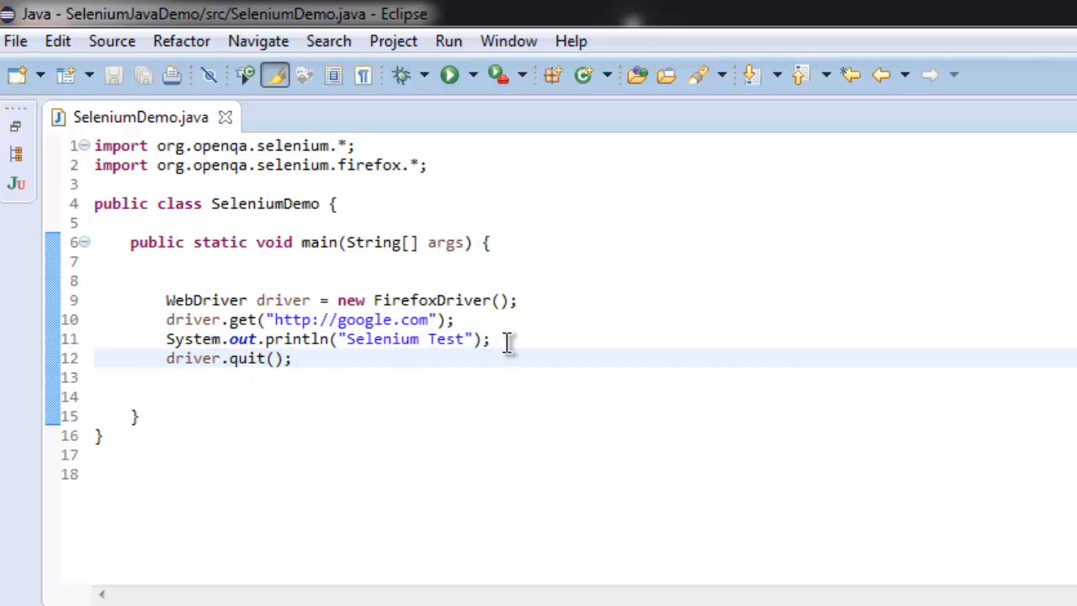
click(293, 357)
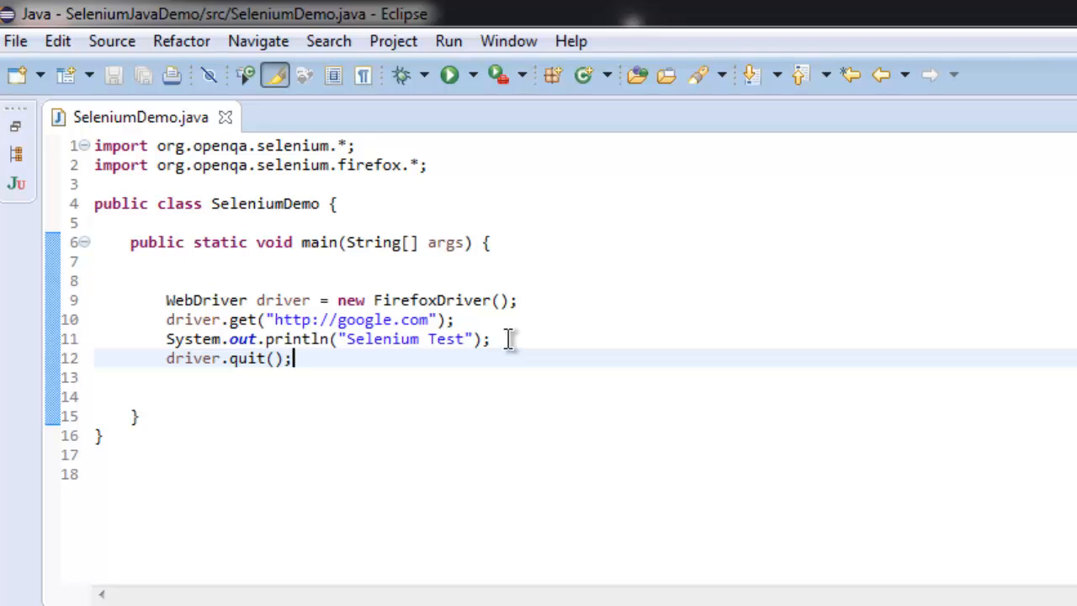
mouse_move(242, 356)
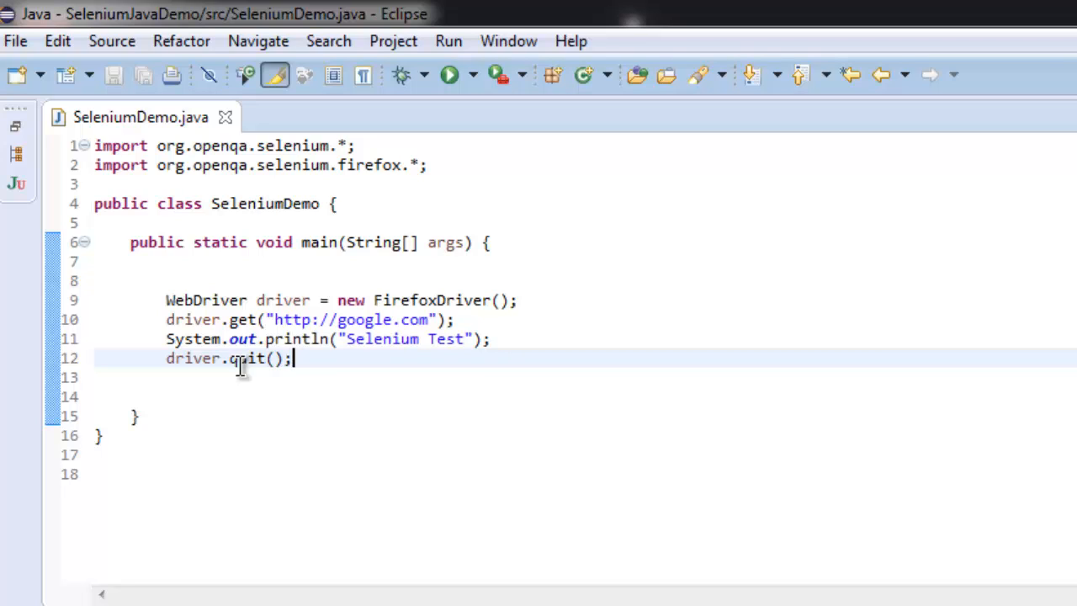
mouse_move(344, 367)
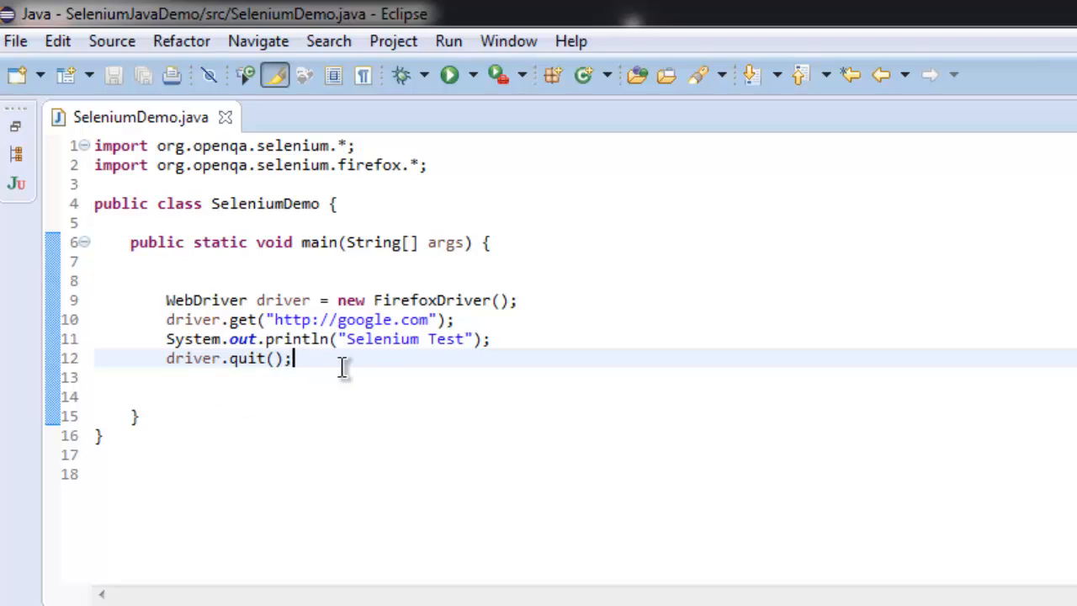
mouse_move(384, 377)
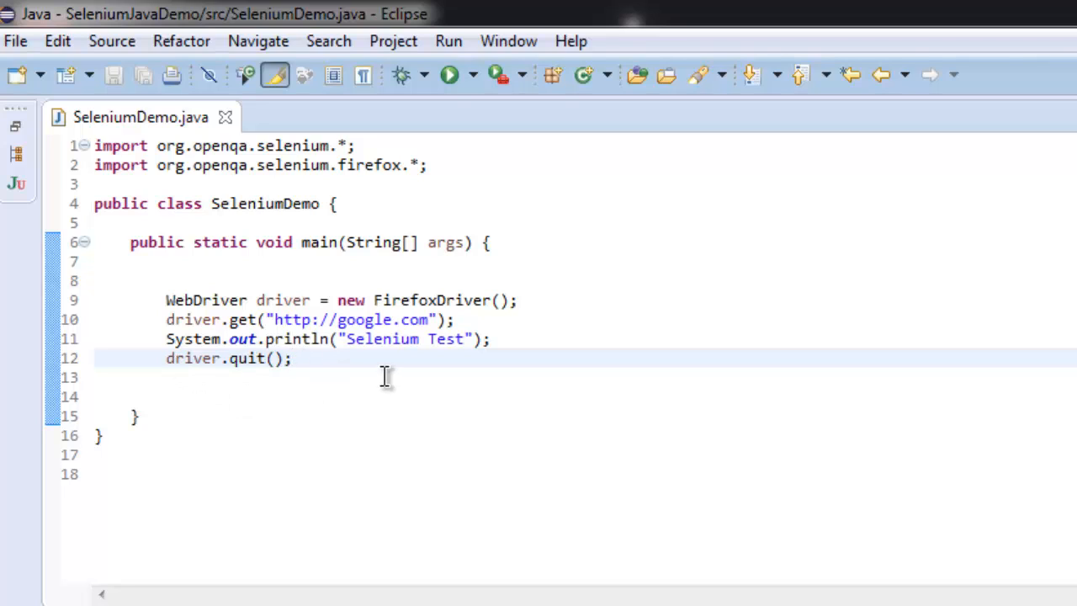
mouse_move(256, 358)
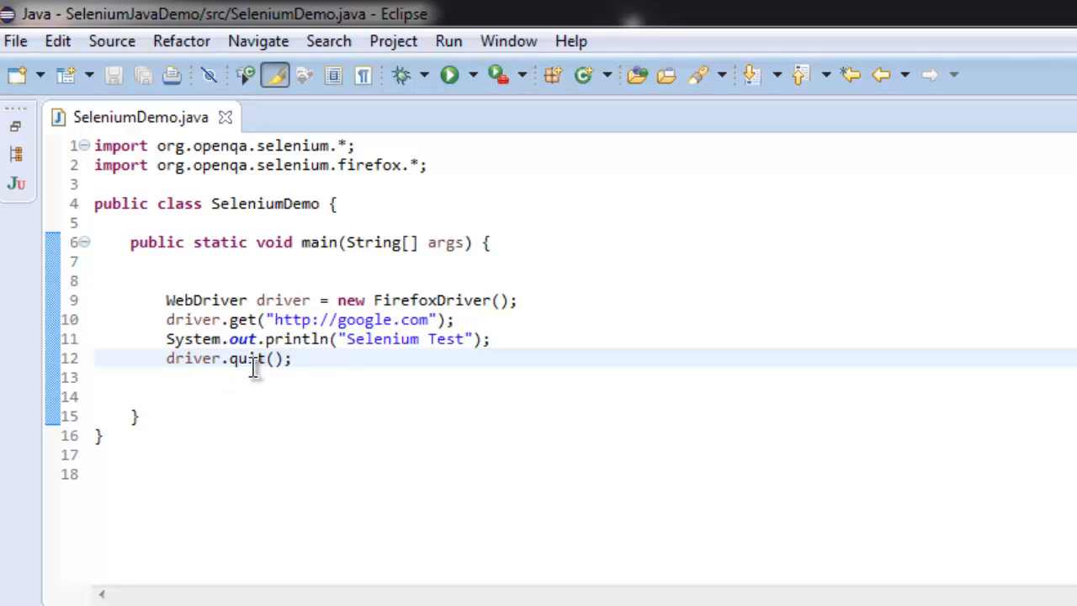
Run SeleniumDemo and check the console prints Selenium Test before the process terminates
click(447, 75)
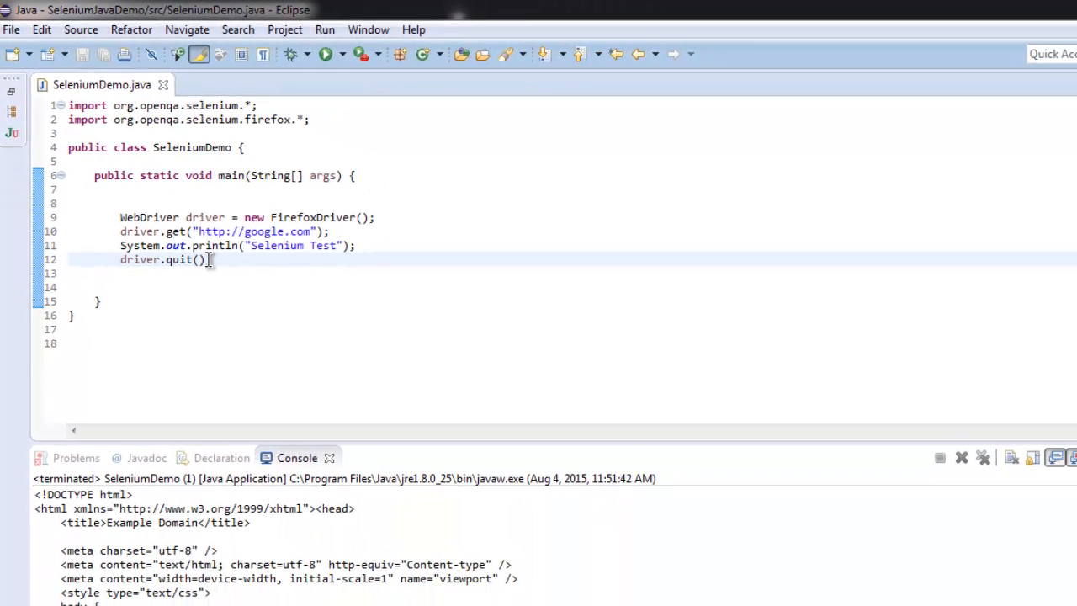
click(320, 54)
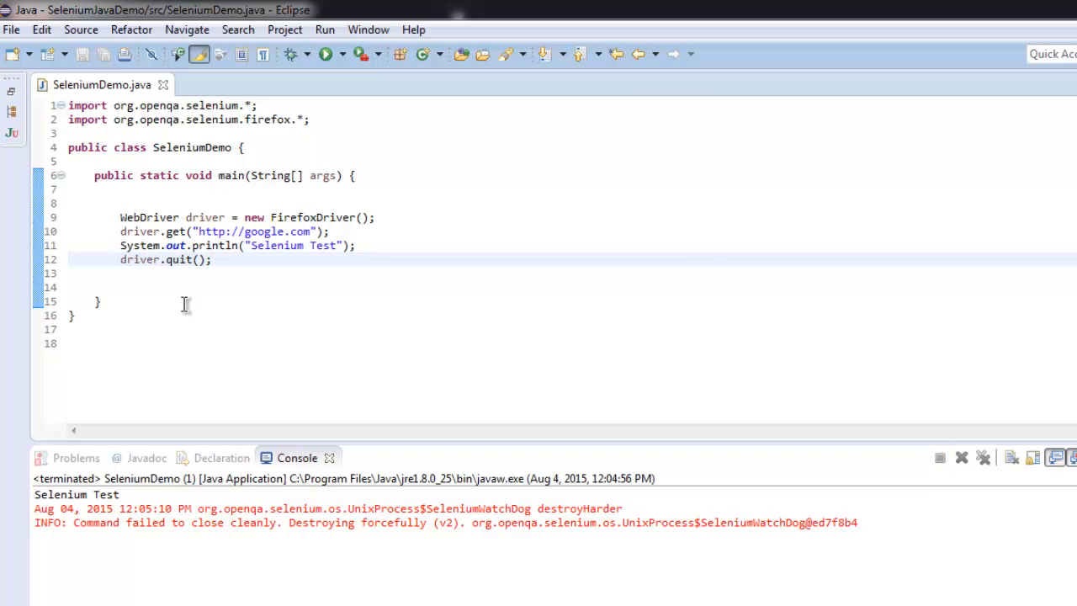
mouse_move(222, 525)
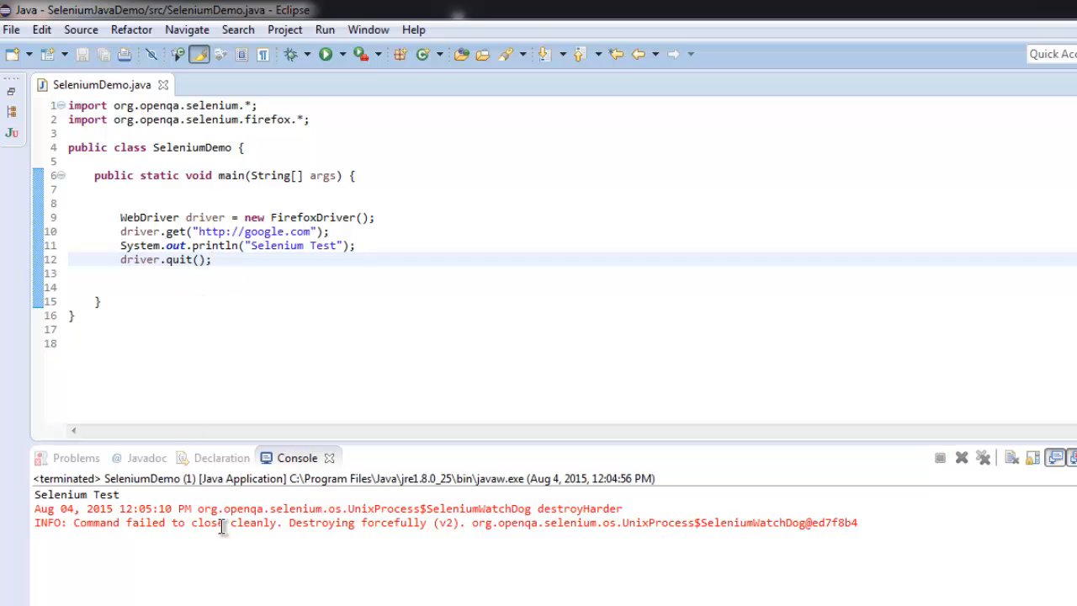
click(212, 259)
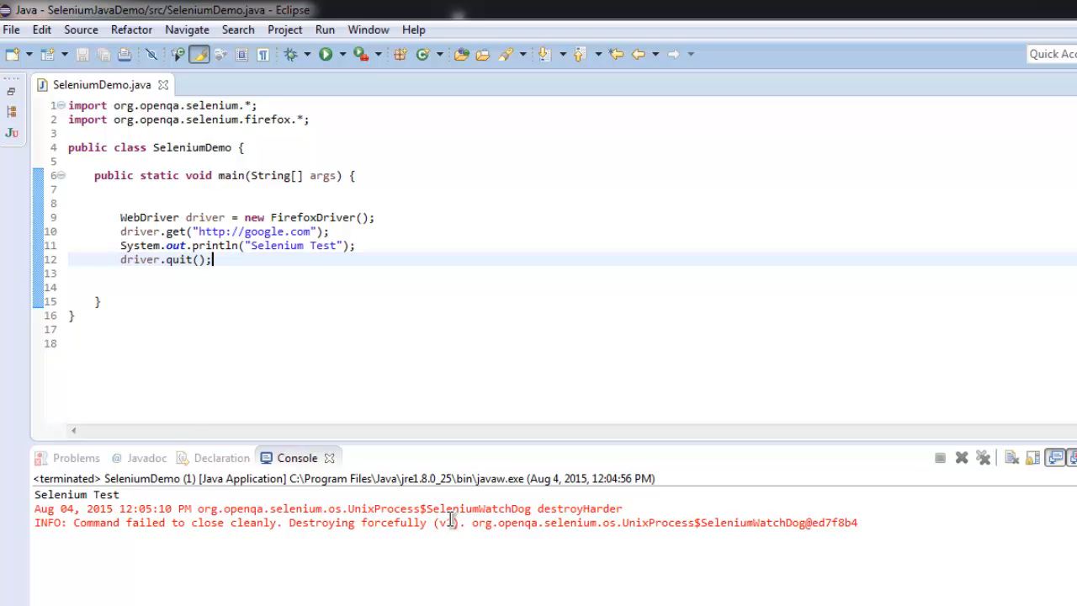
mouse_move(637, 512)
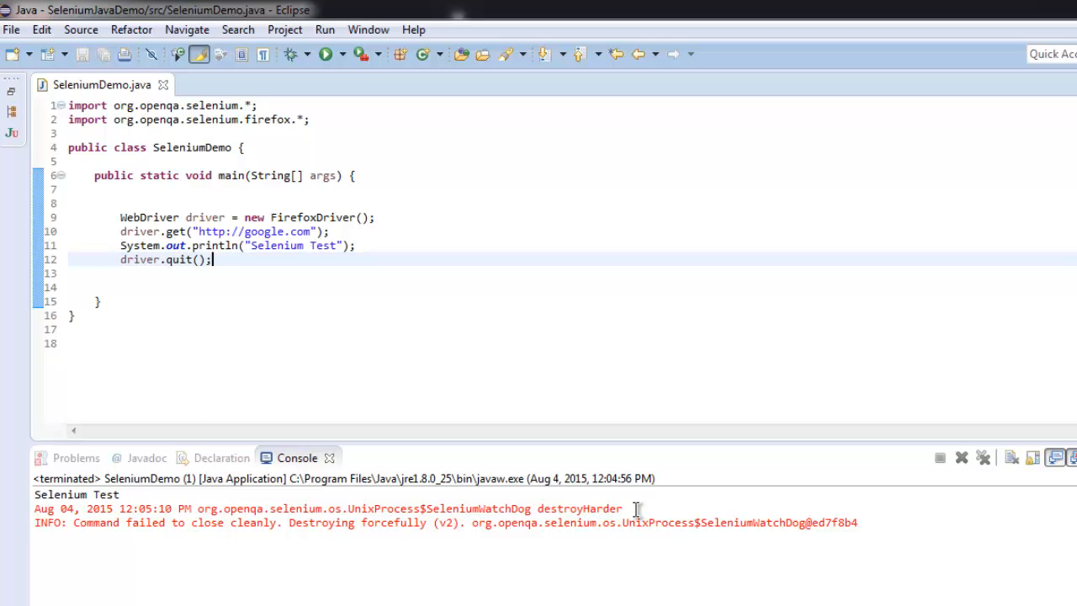